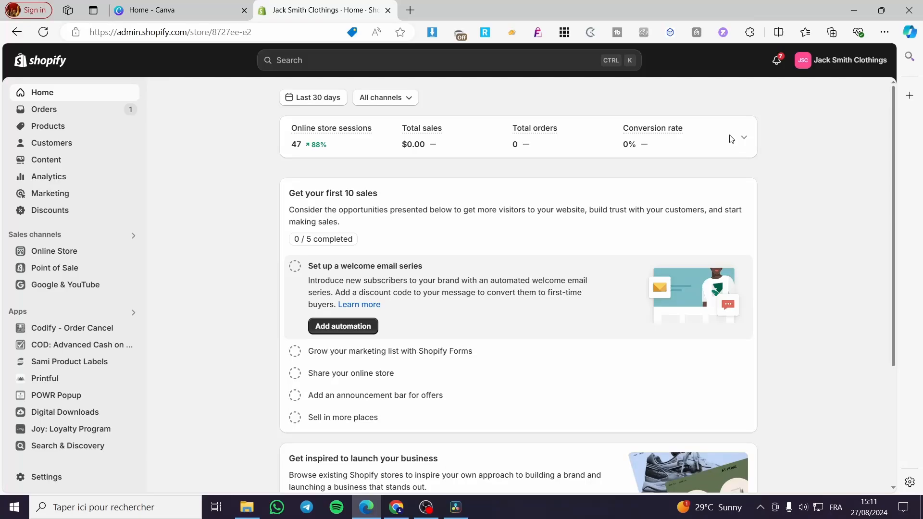
mouse_move(827, 223)
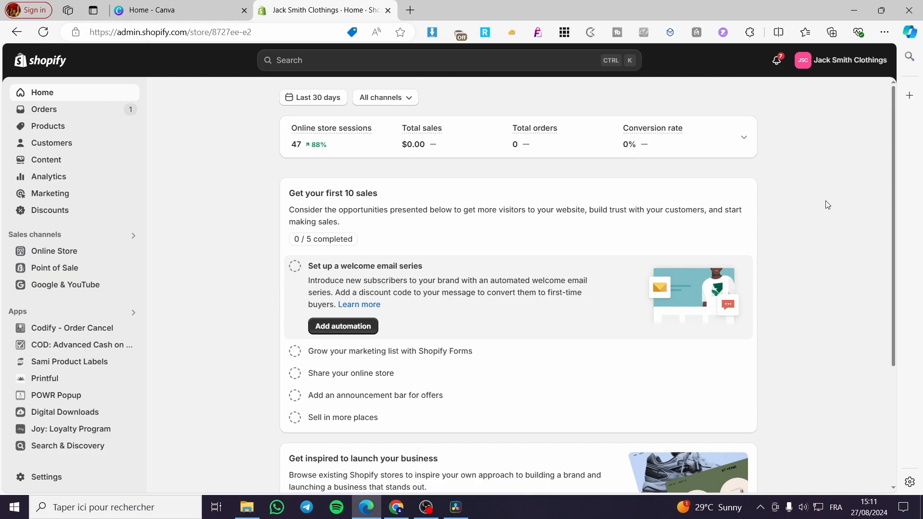
mouse_move(185, 22)
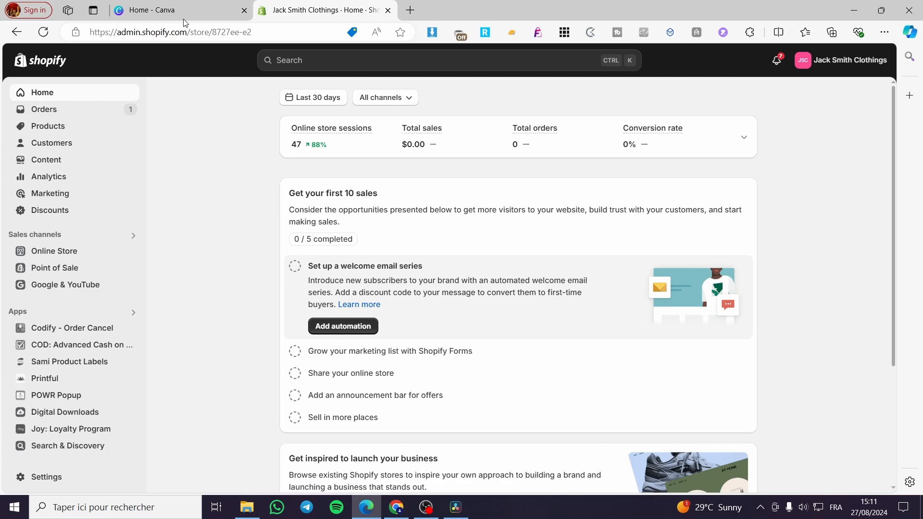
Switch between the Canva and Shopify tabs and look over the Shopify admin page.
click(155, 10)
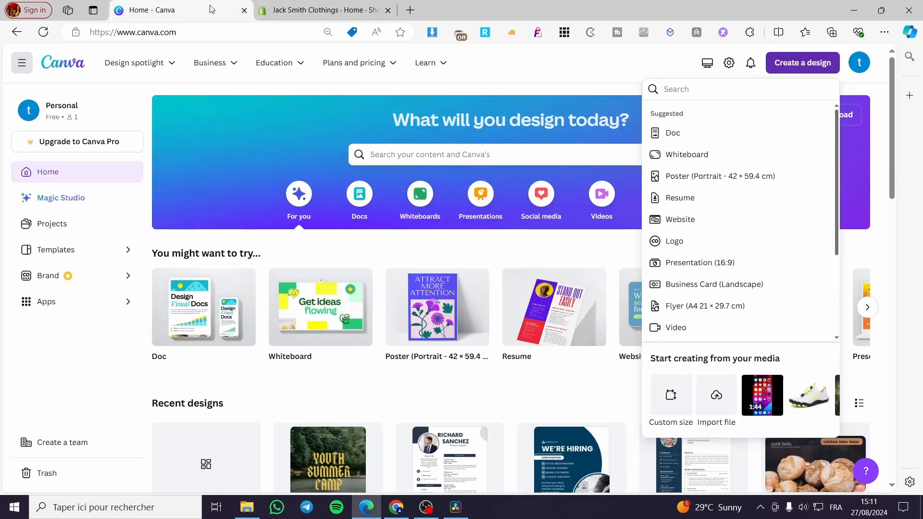
click(324, 10)
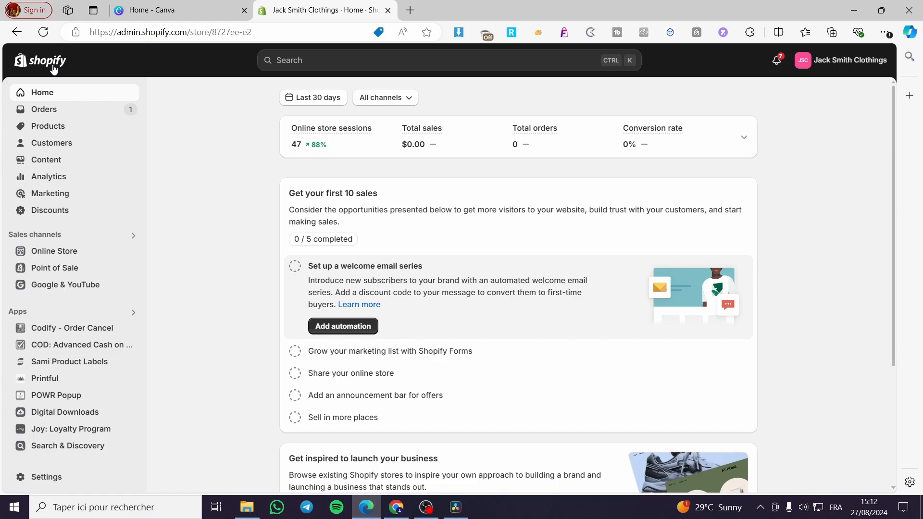
mouse_move(69, 104)
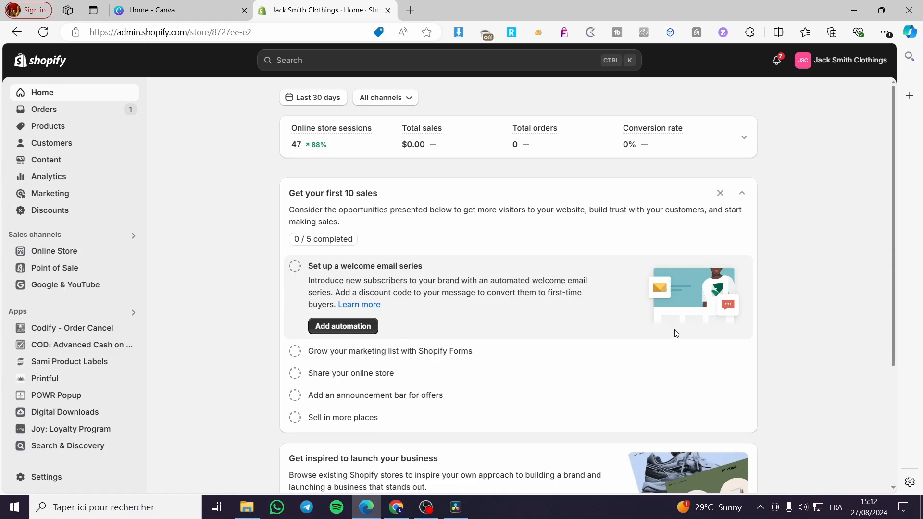
mouse_move(628, 286)
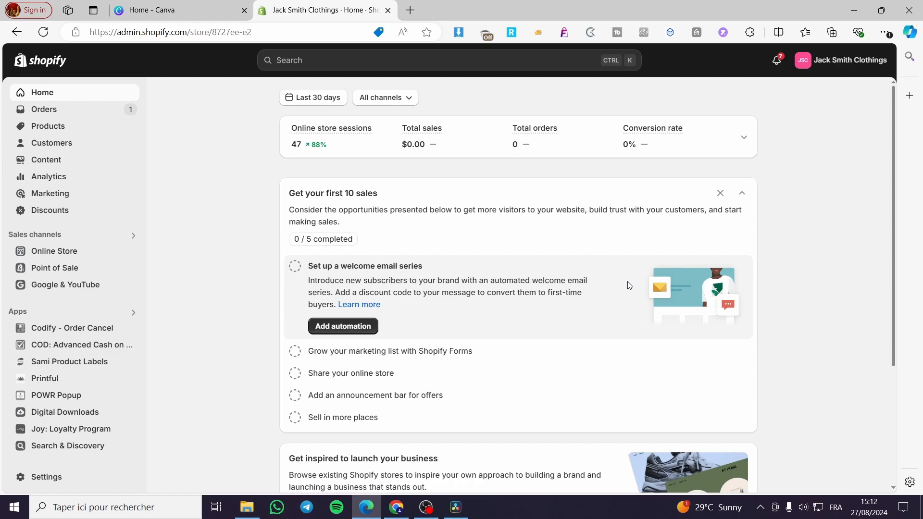
mouse_move(161, 124)
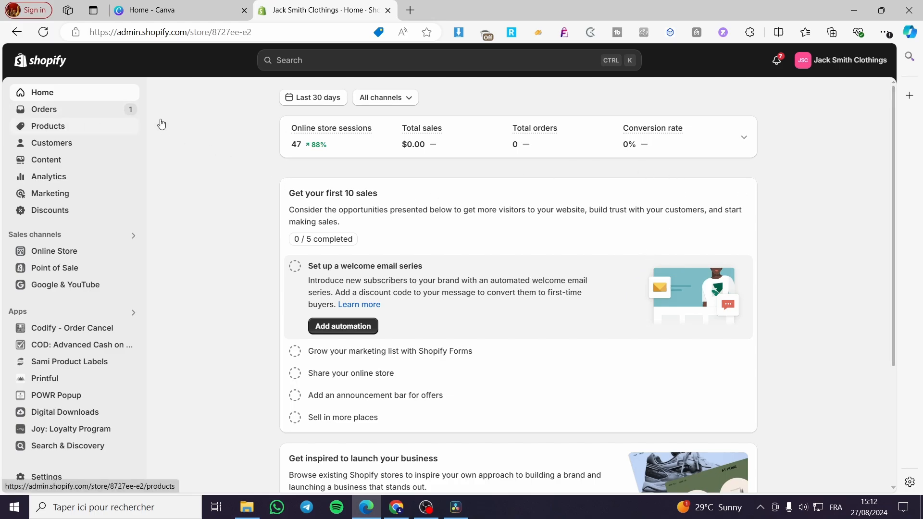
mouse_move(843, 60)
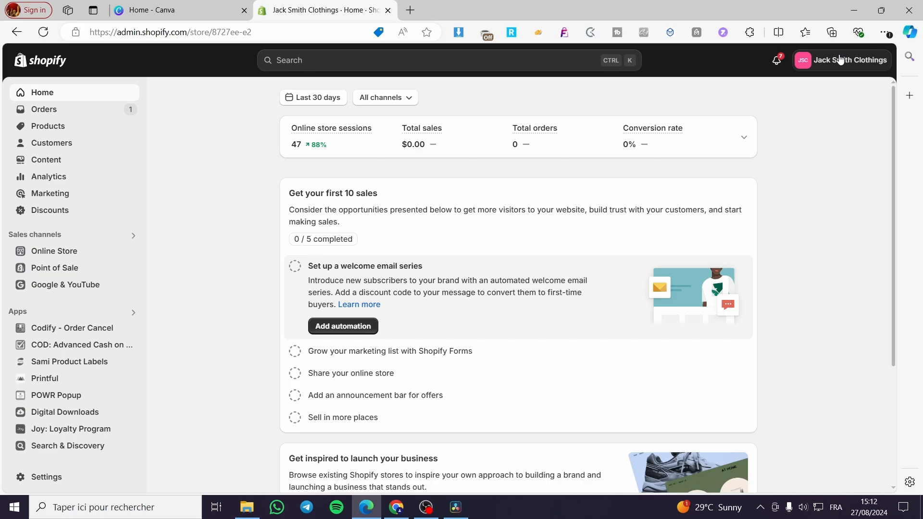
mouse_move(661, 172)
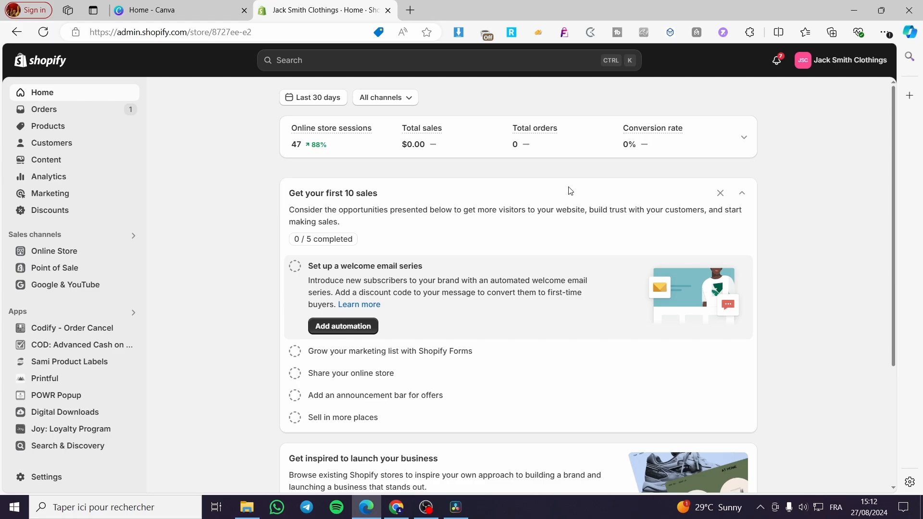
scroll(down, 3)
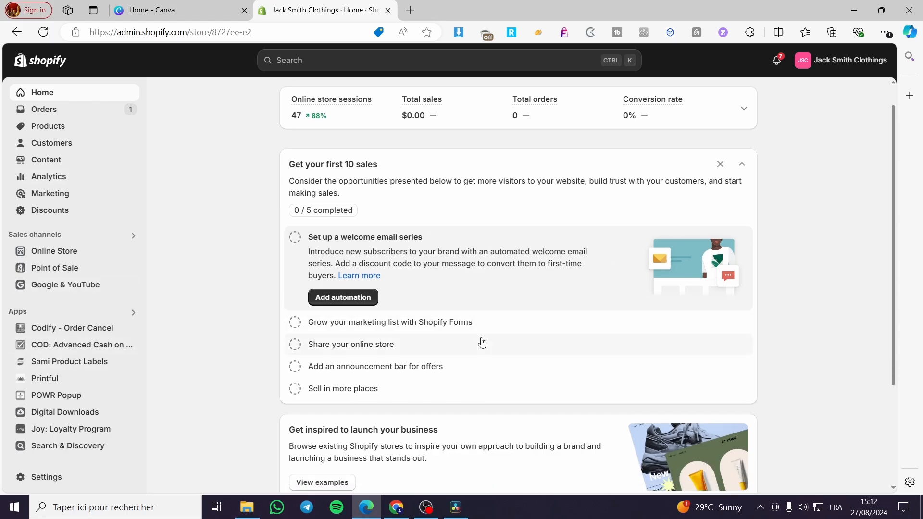
scroll(up, 3)
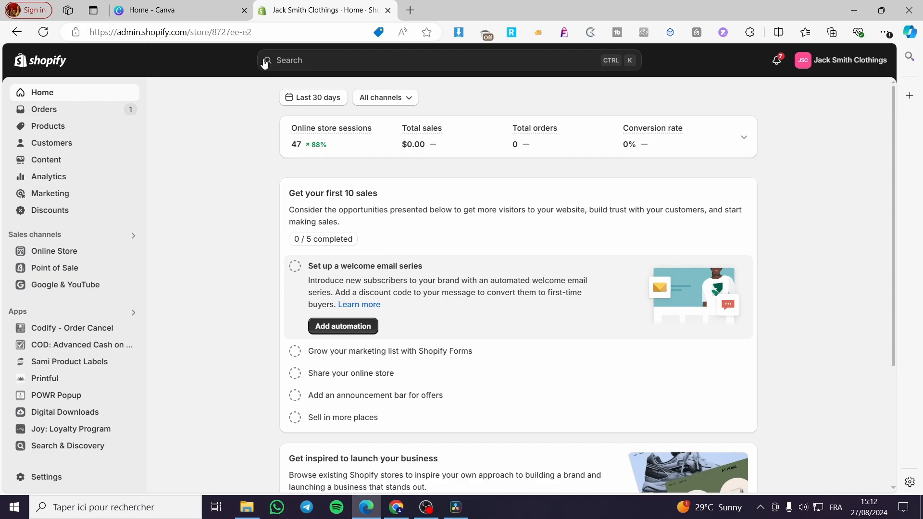
Search the Shopify App Store for 'canva' from the admin search bar.
click(413, 59)
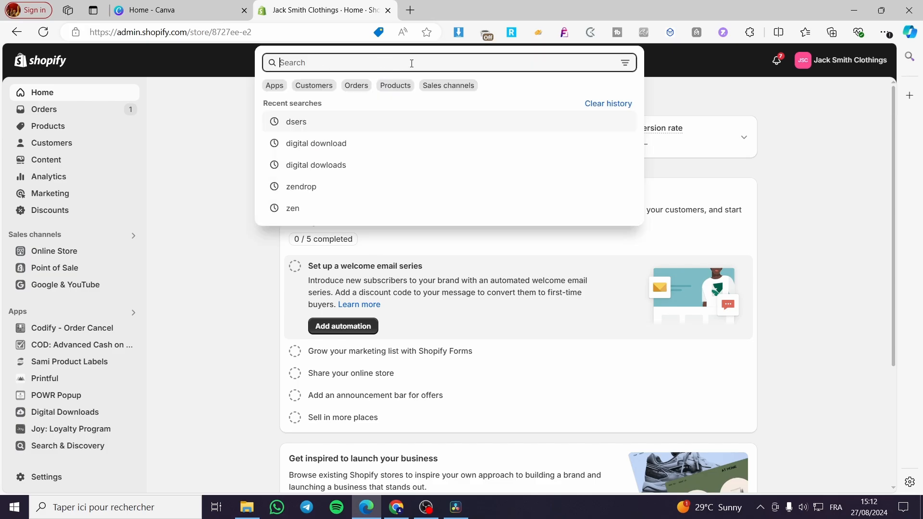
text(canva)
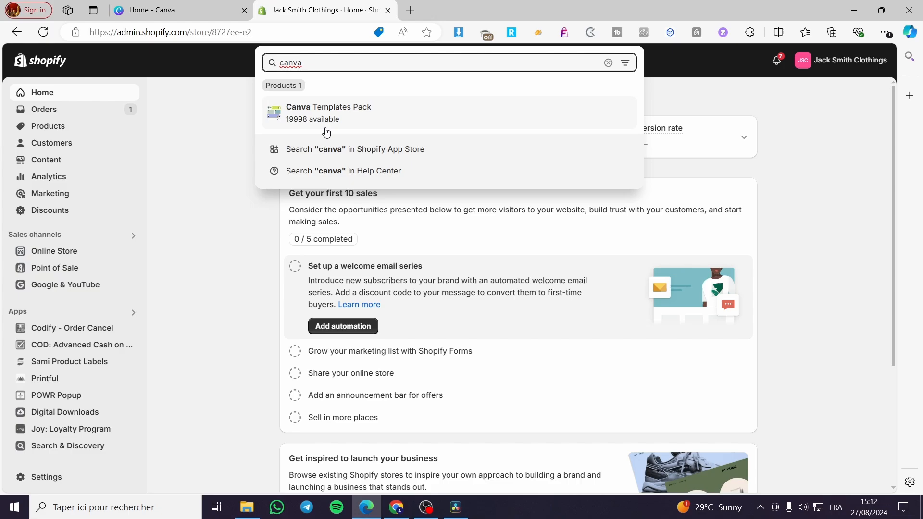
mouse_move(371, 156)
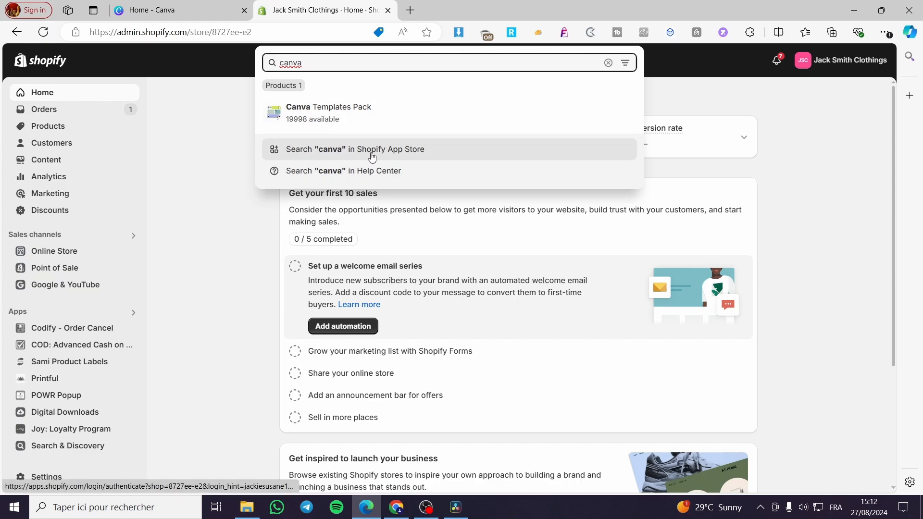
click(354, 149)
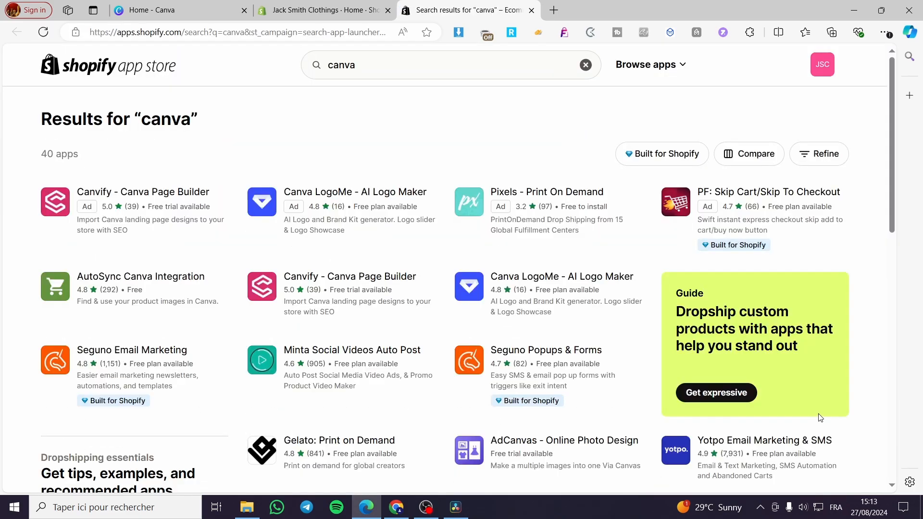
mouse_move(710, 416)
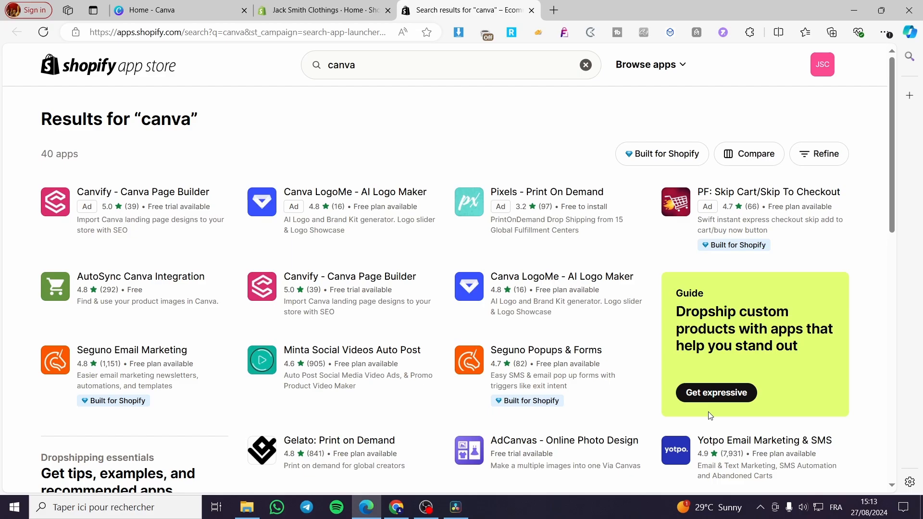
mouse_move(412, 339)
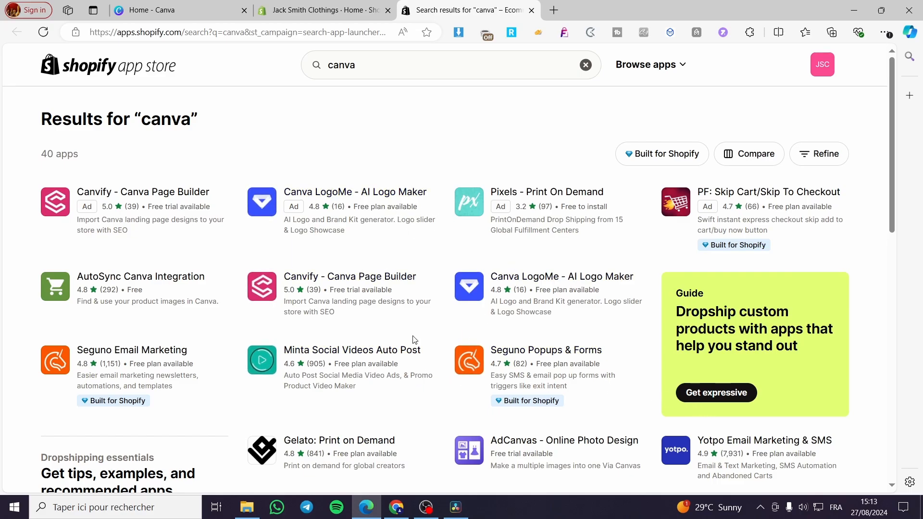
mouse_move(316, 288)
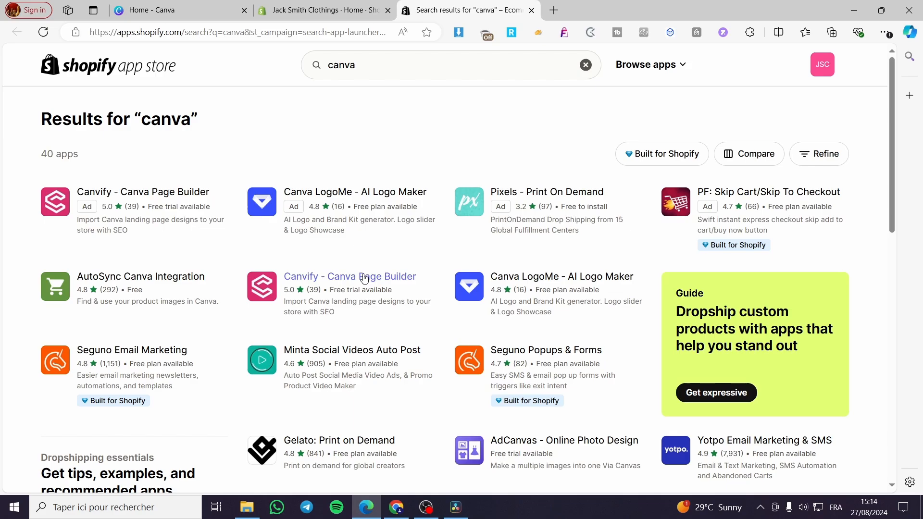
mouse_move(91, 289)
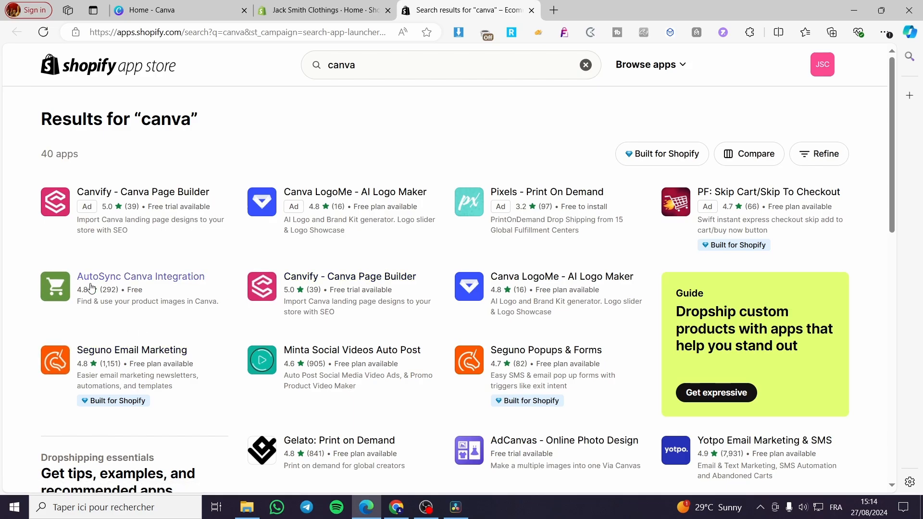
mouse_move(203, 280)
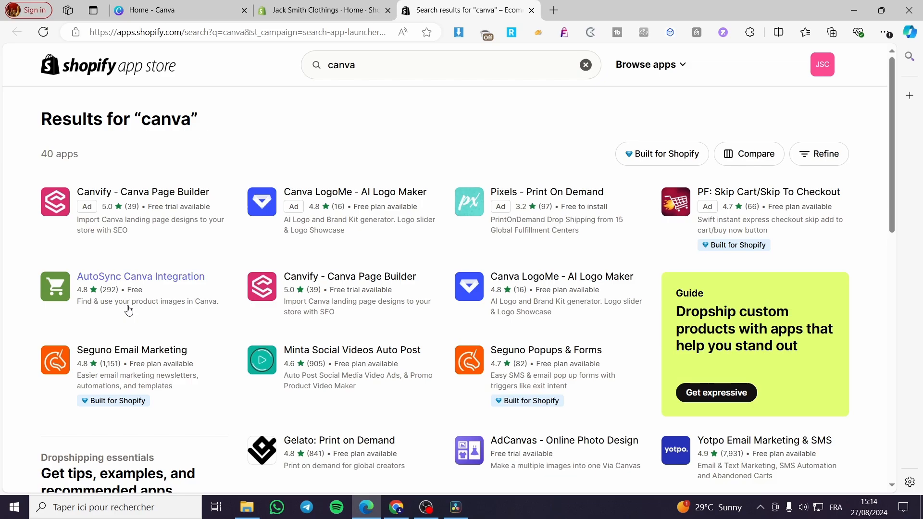
mouse_move(188, 282)
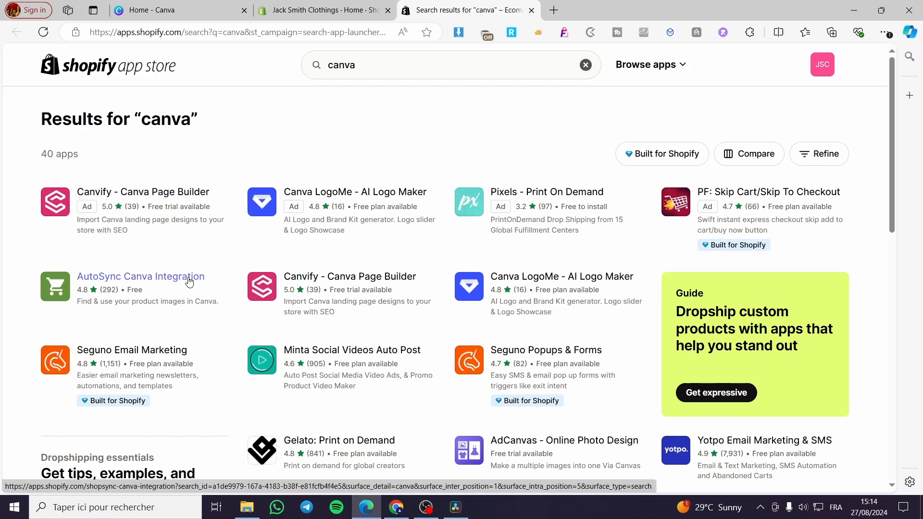
mouse_move(136, 63)
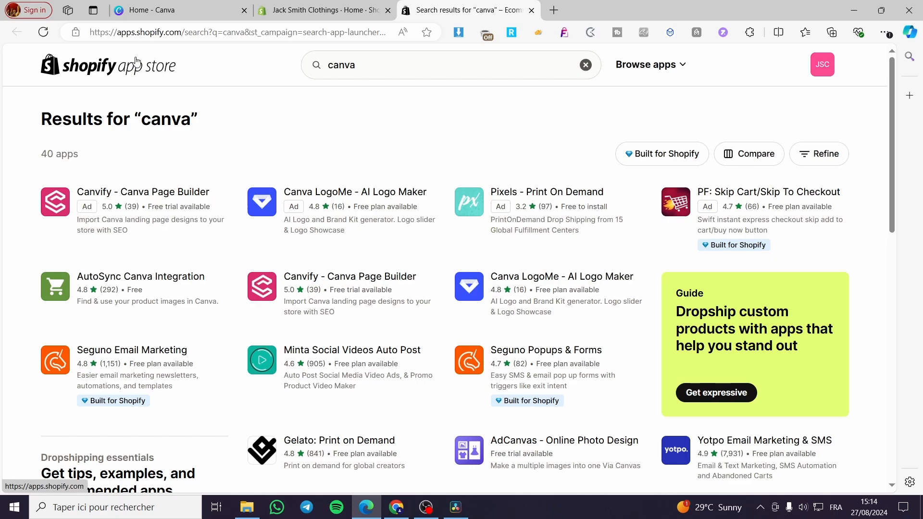
mouse_move(140, 276)
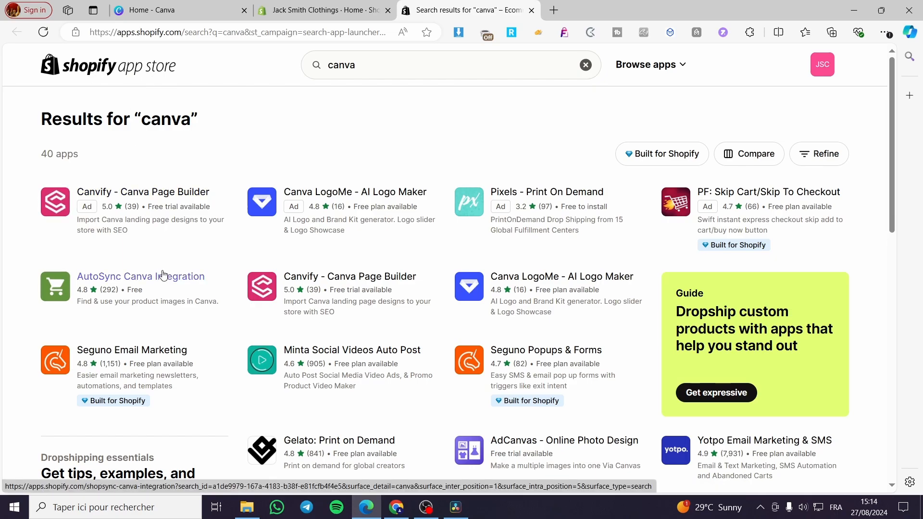
mouse_move(167, 279)
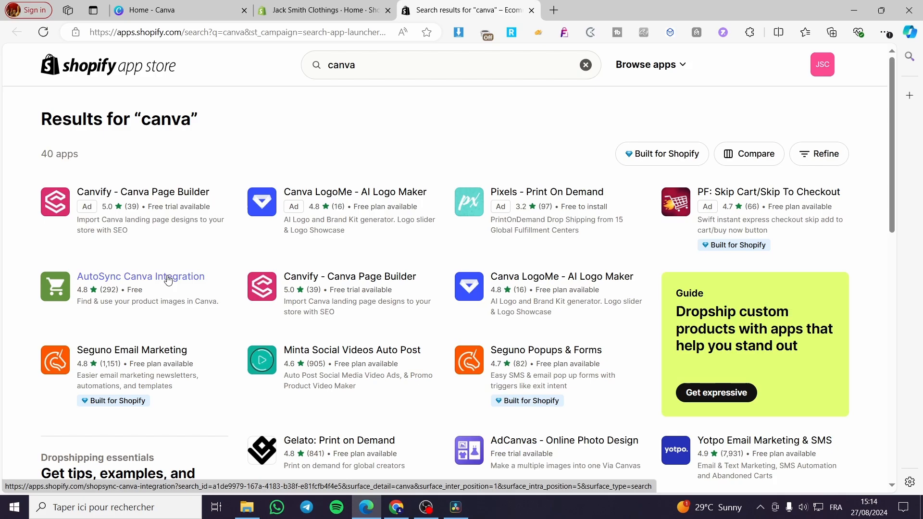
Open the AutoSync Canva Integration listing (free, rated 4.8 from 292 reviews).
click(140, 277)
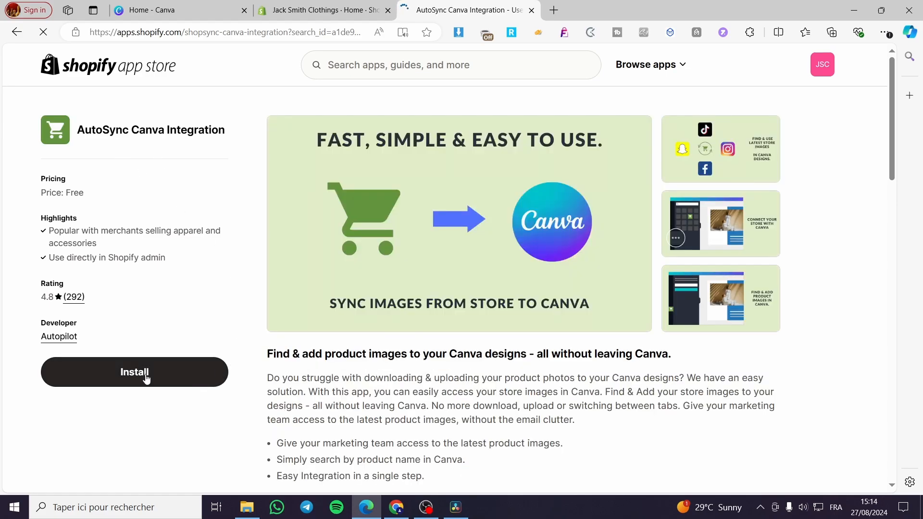
Install AutoSync Canva Integration, granting access to store owner and product data.
click(134, 371)
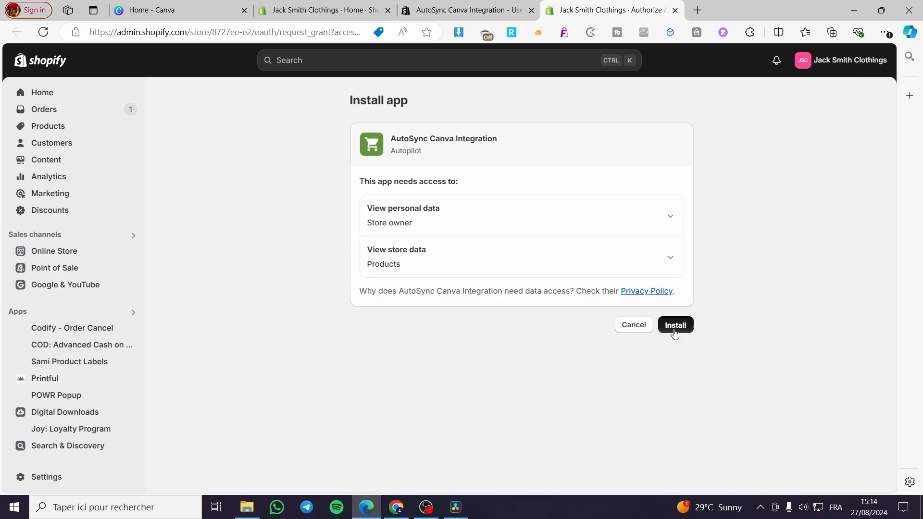
click(675, 324)
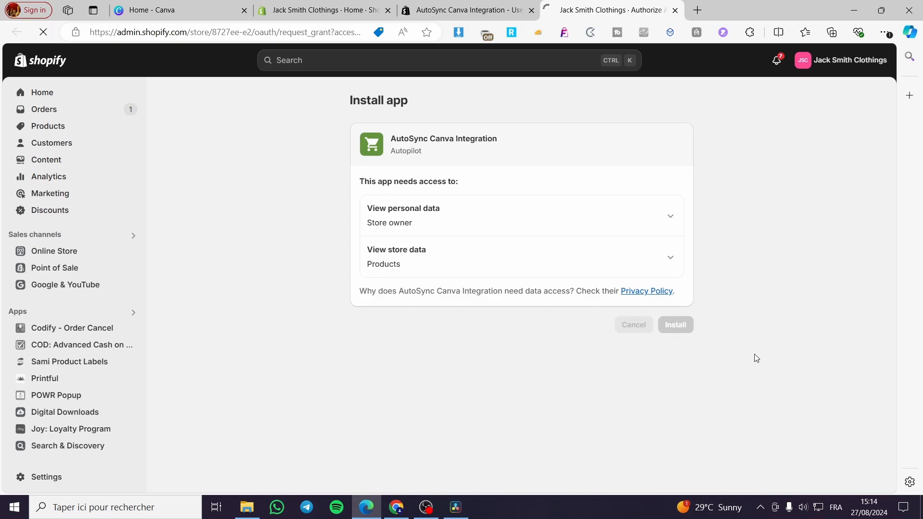
click(675, 324)
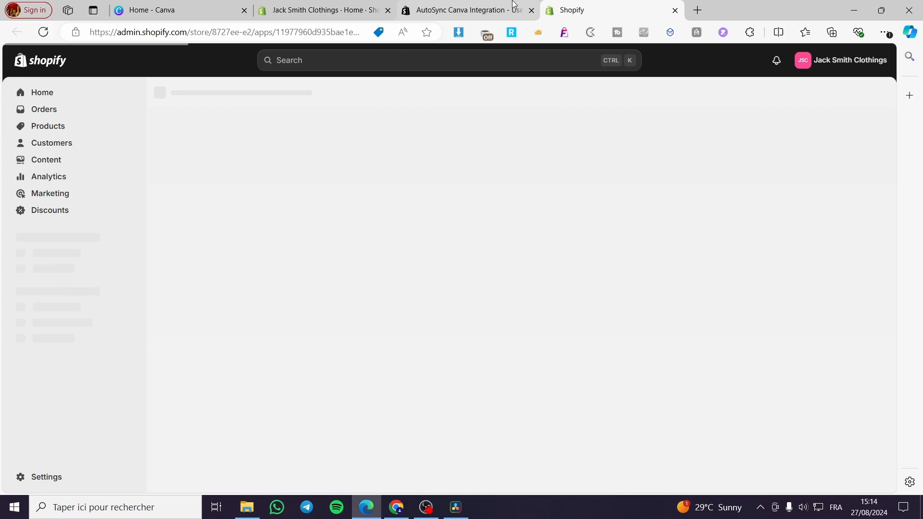
Open the installed AutoSync Canva Integration app from the Shopify admin Apps list.
click(528, 9)
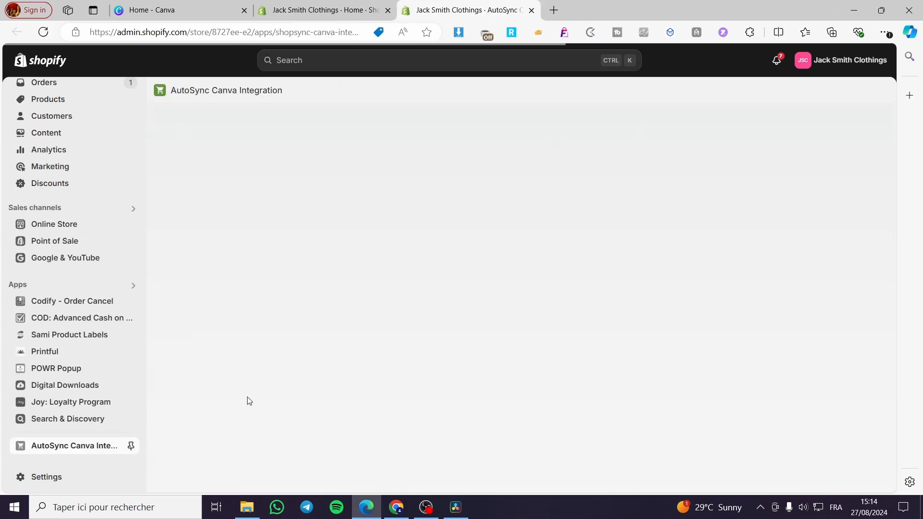
mouse_move(130, 445)
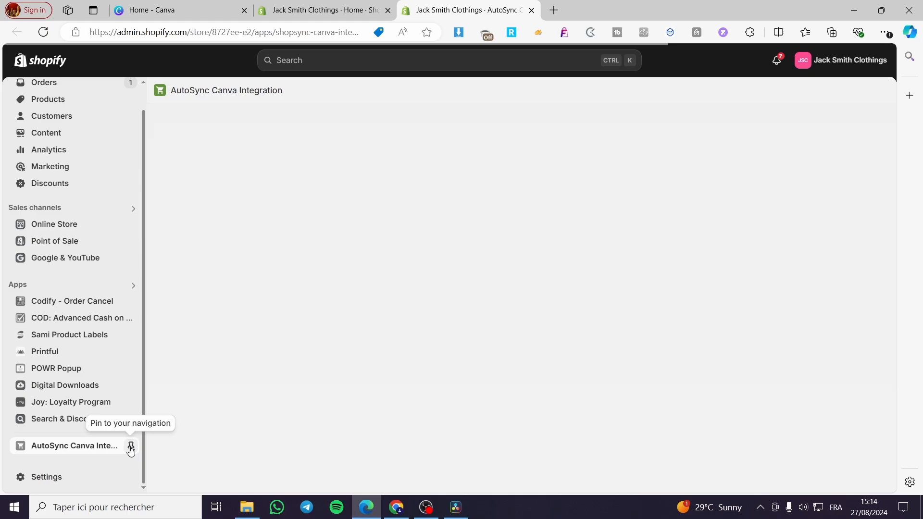
Pin AutoSync Canva Integration to the sidebar and bring the Connect section's Store Key into view.
click(129, 445)
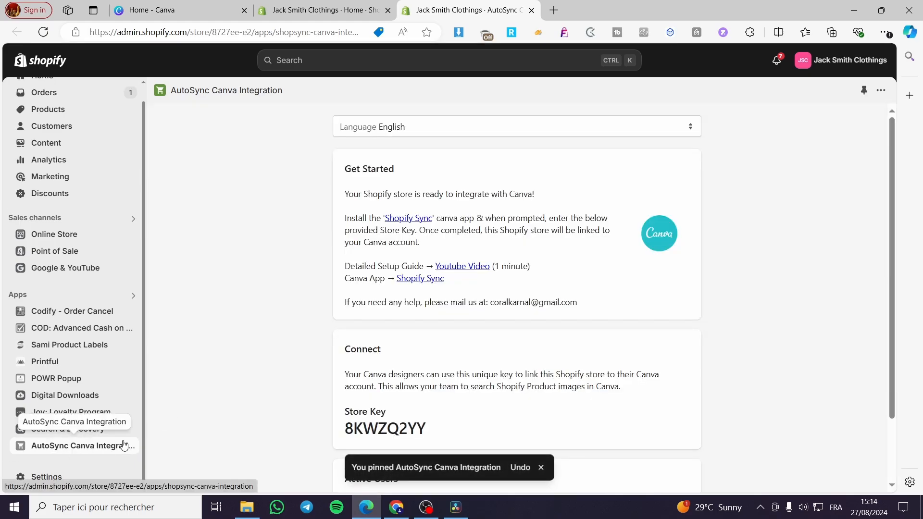
mouse_move(581, 229)
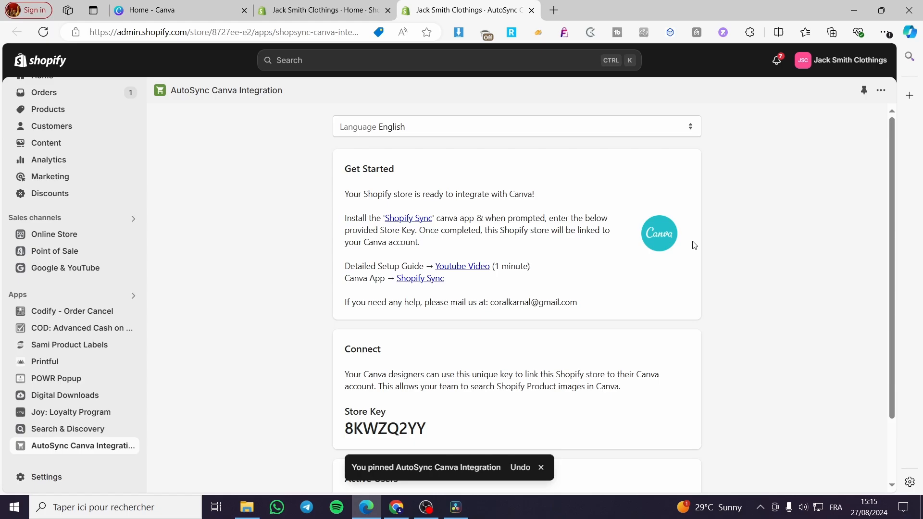
mouse_move(365, 207)
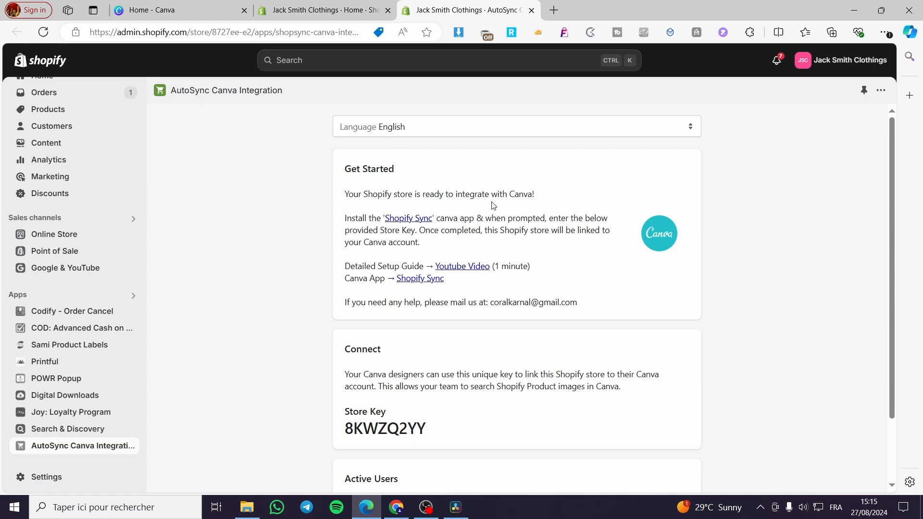
mouse_move(367, 226)
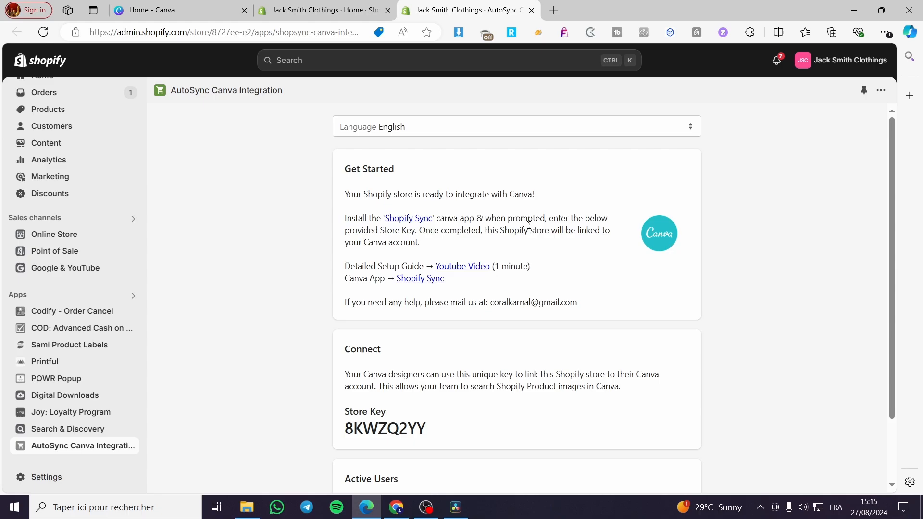
mouse_move(405, 235)
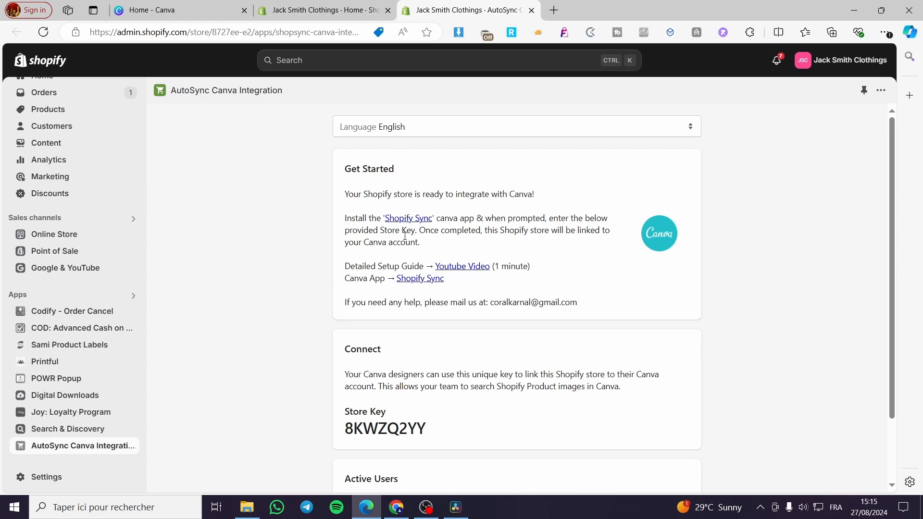
scroll(down, 3)
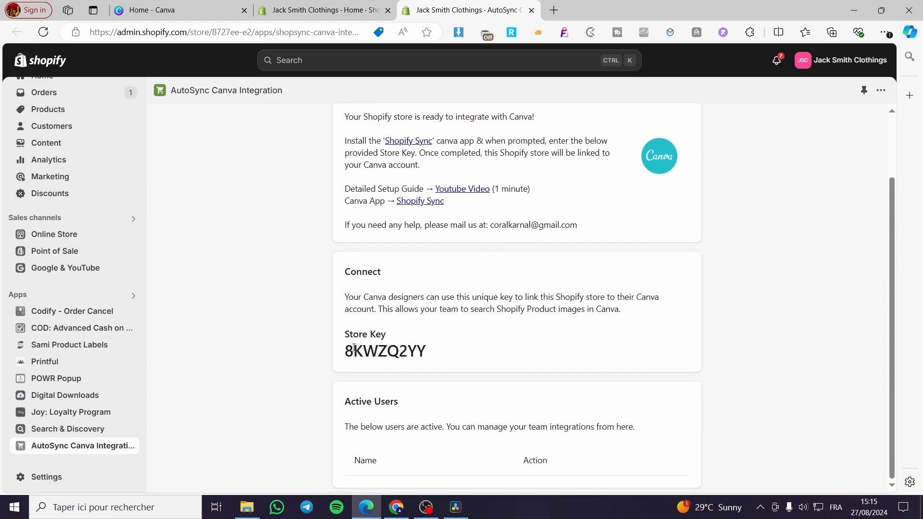
mouse_move(429, 360)
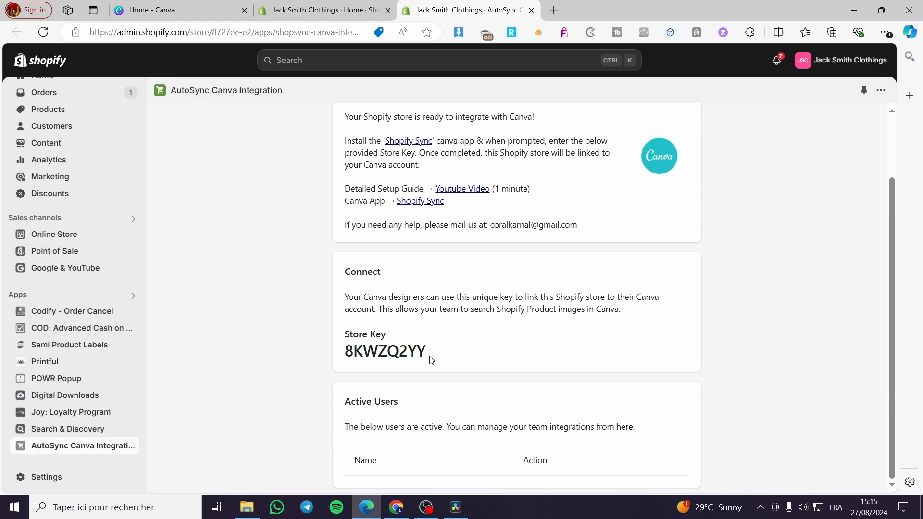
mouse_move(352, 281)
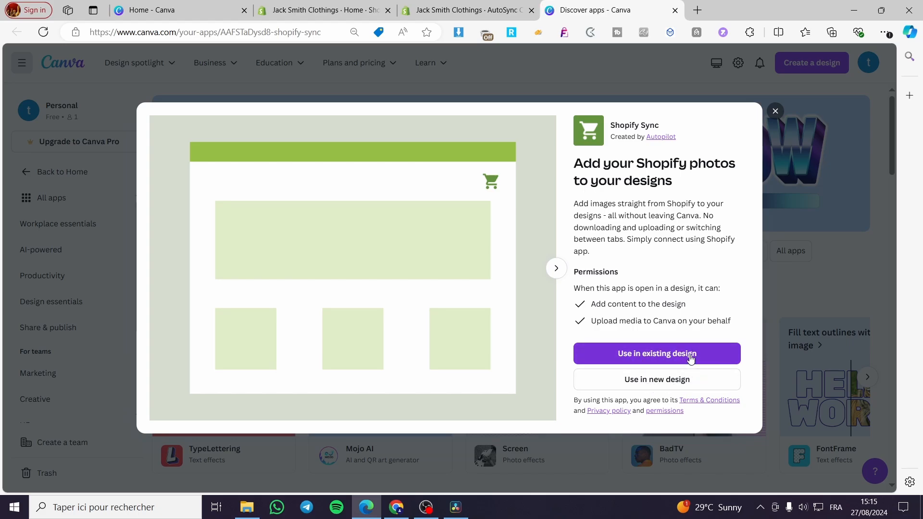
Use Shopify Sync in the existing 1080 x 1350 px Untitled Design, then return to the app listing.
click(656, 353)
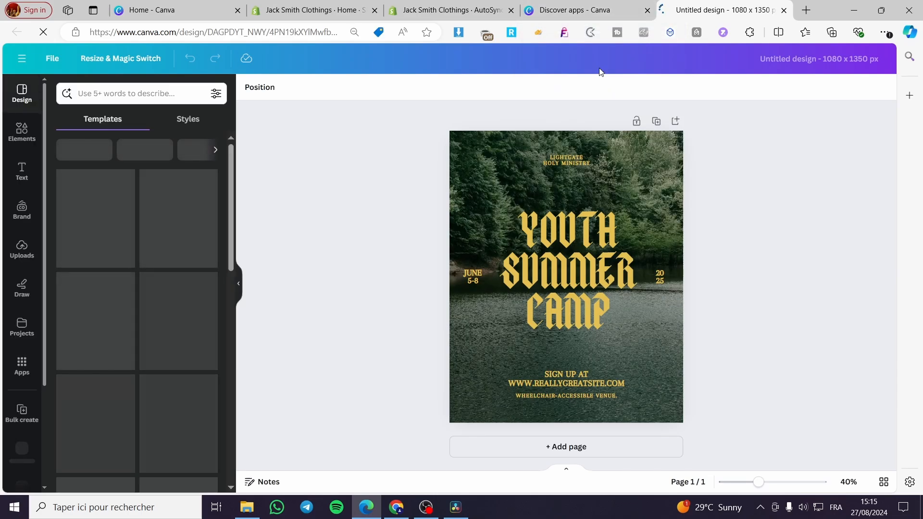
click(571, 10)
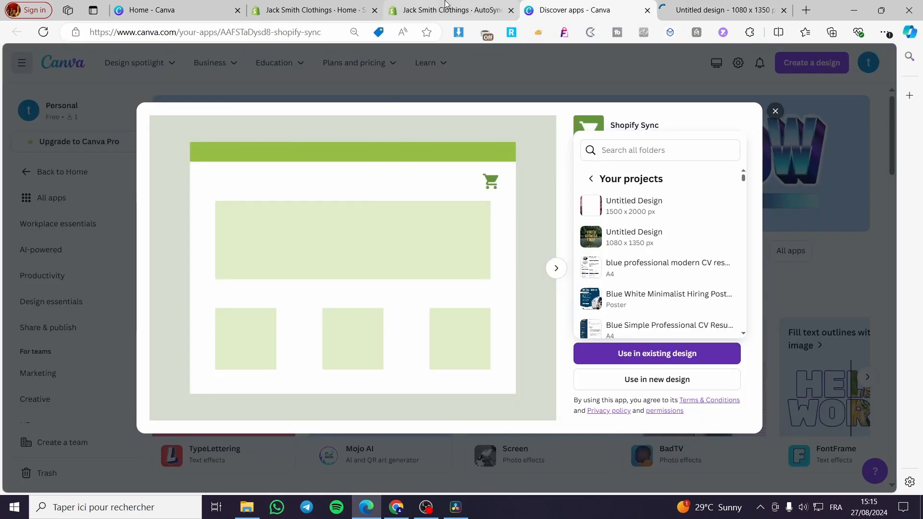
click(447, 10)
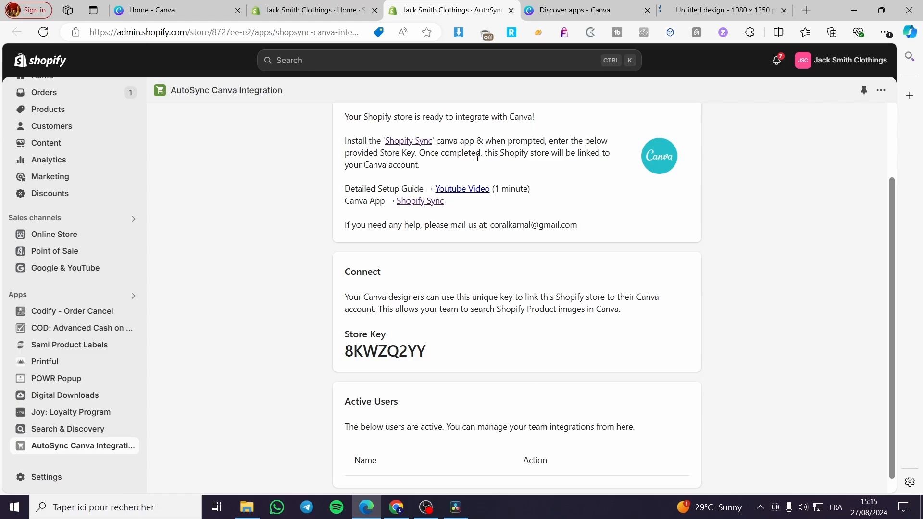
mouse_move(428, 165)
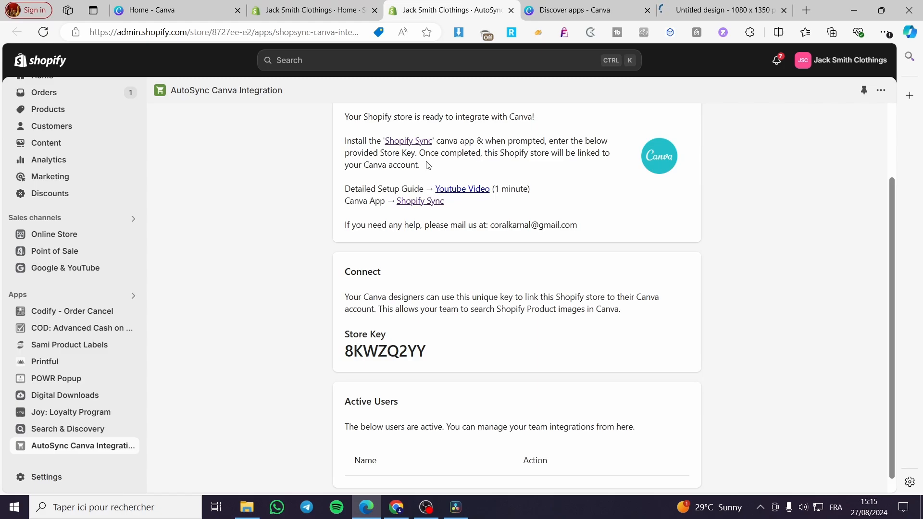
mouse_move(573, 163)
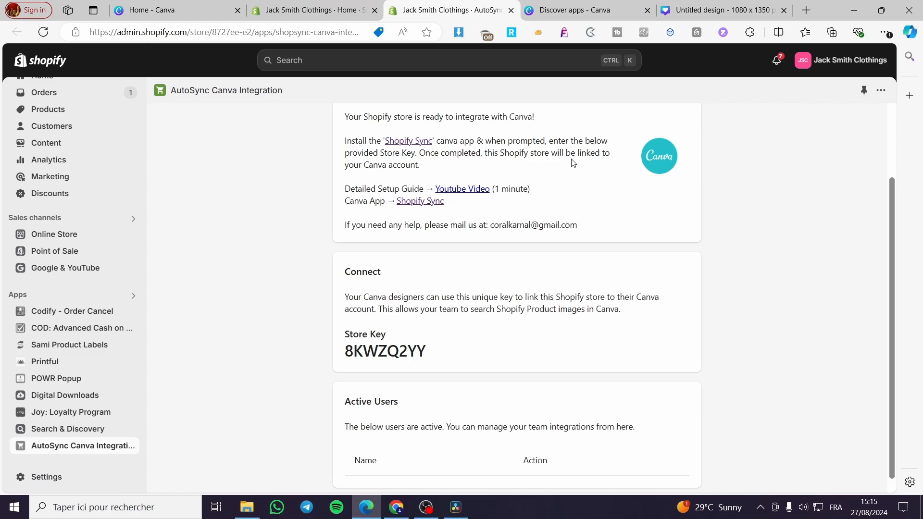
click(722, 10)
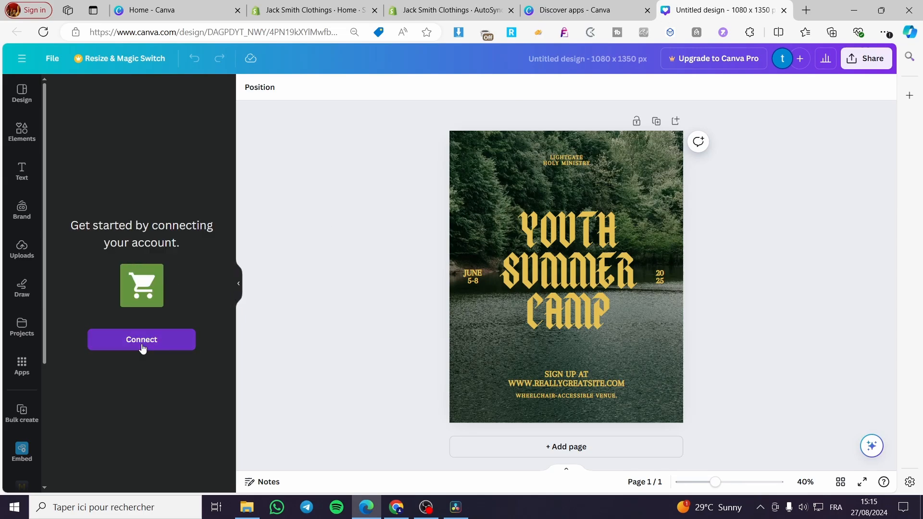
Start connecting Shopify Sync and copy the store key from the Shopify AutoSync page.
click(141, 340)
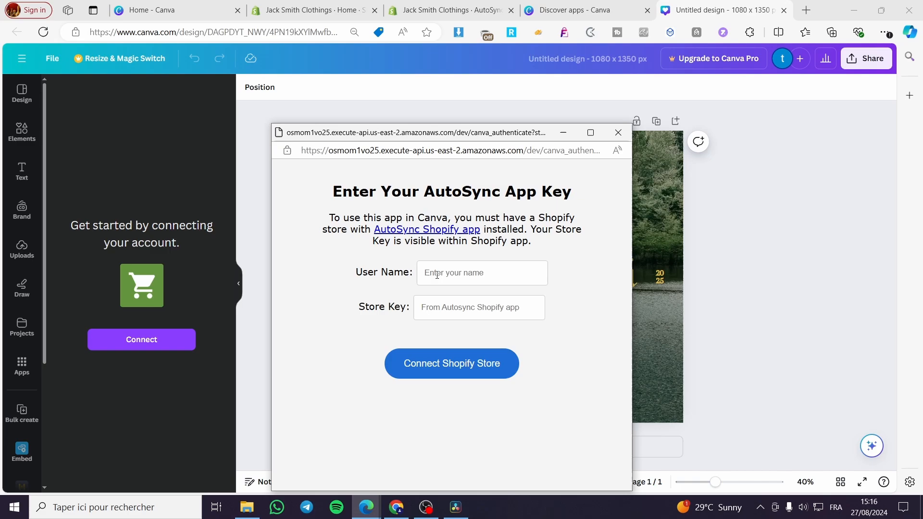
click(478, 306)
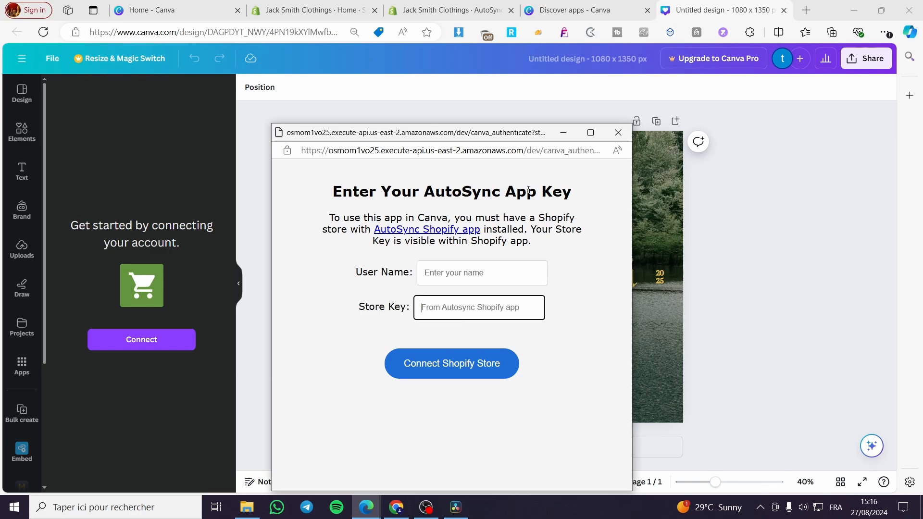
click(450, 10)
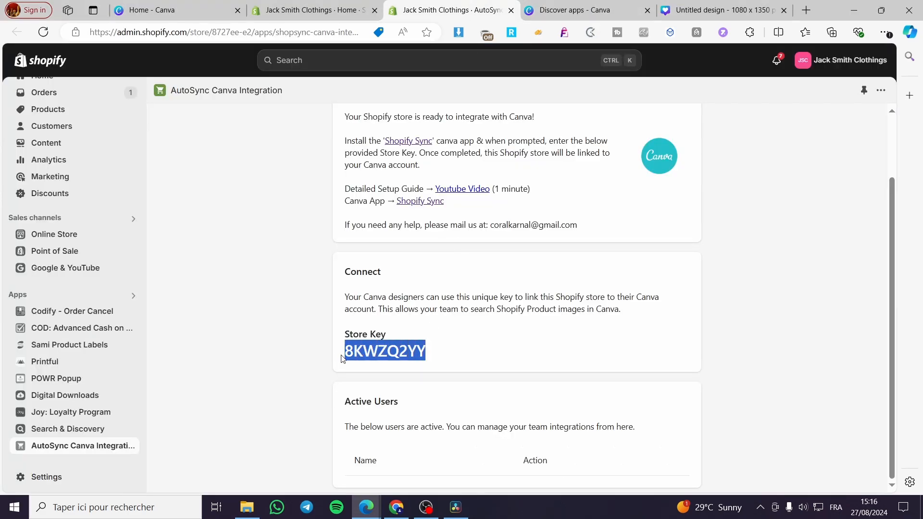
click(723, 10)
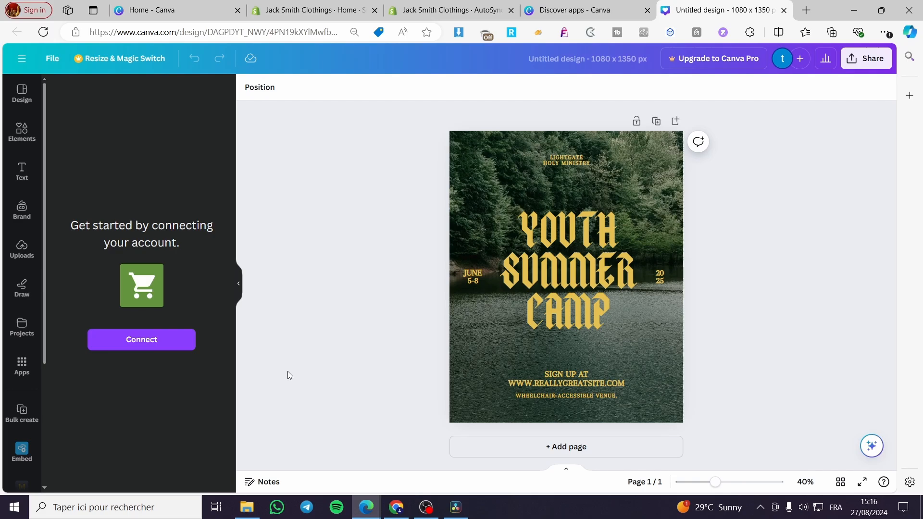
click(142, 339)
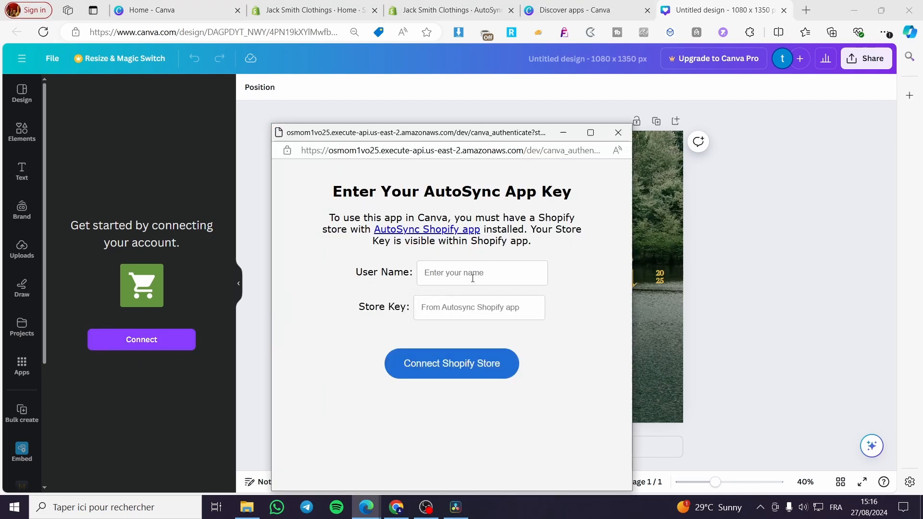
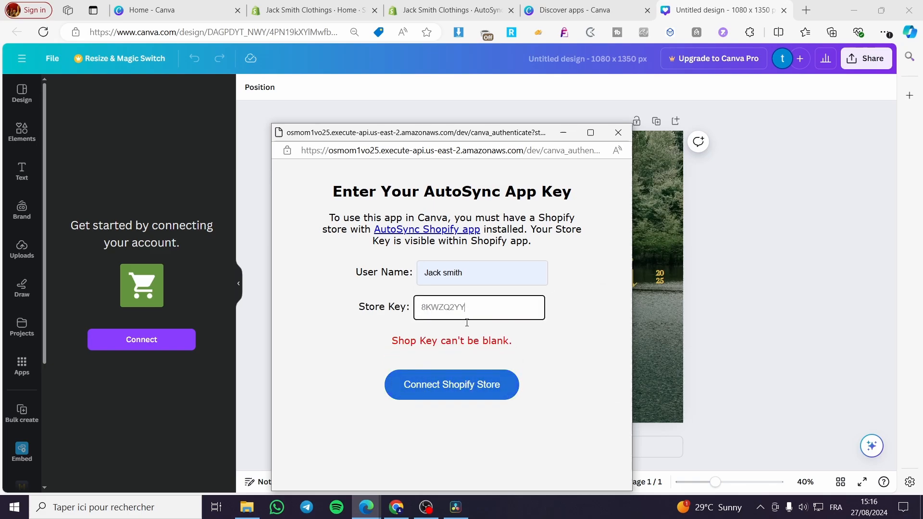
click(451, 384)
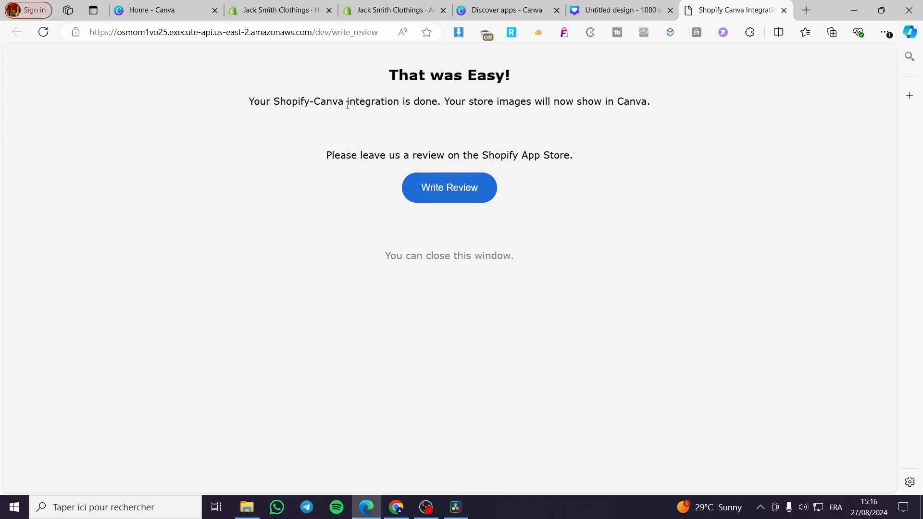
mouse_move(475, 113)
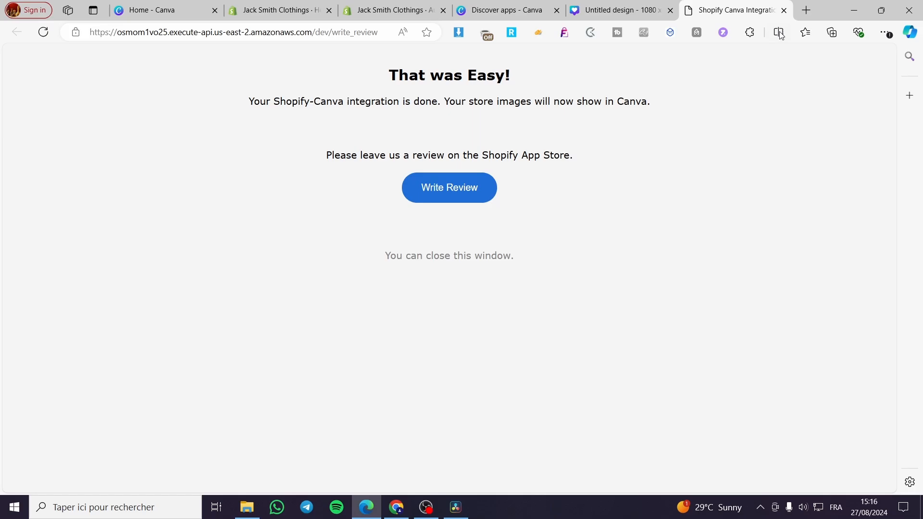
Close the 'That was Easy!' integration confirmation tab.
click(618, 10)
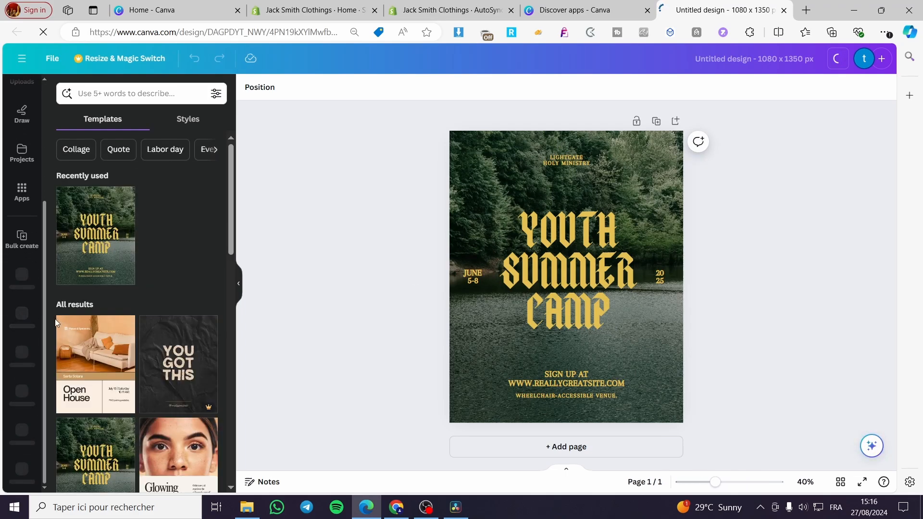
Open the connected Shopify Sync app panel from the Canva editor's left sidebar.
click(21, 394)
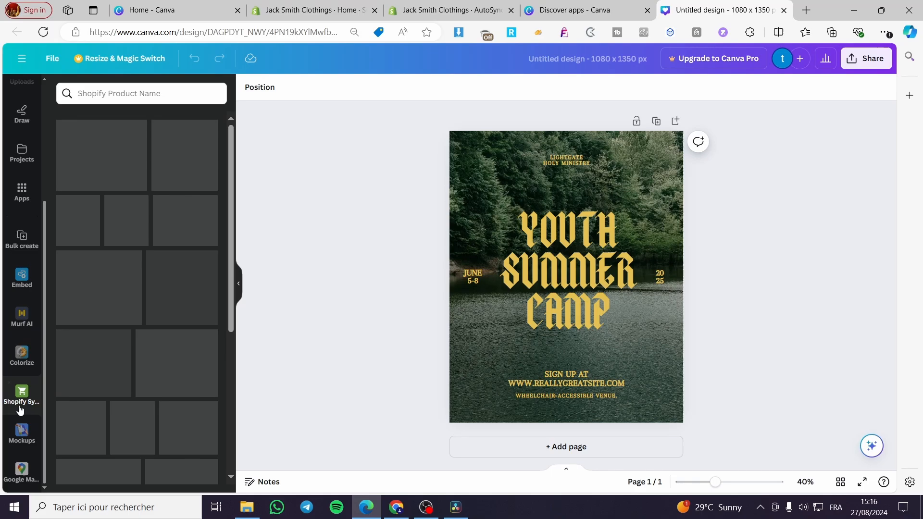